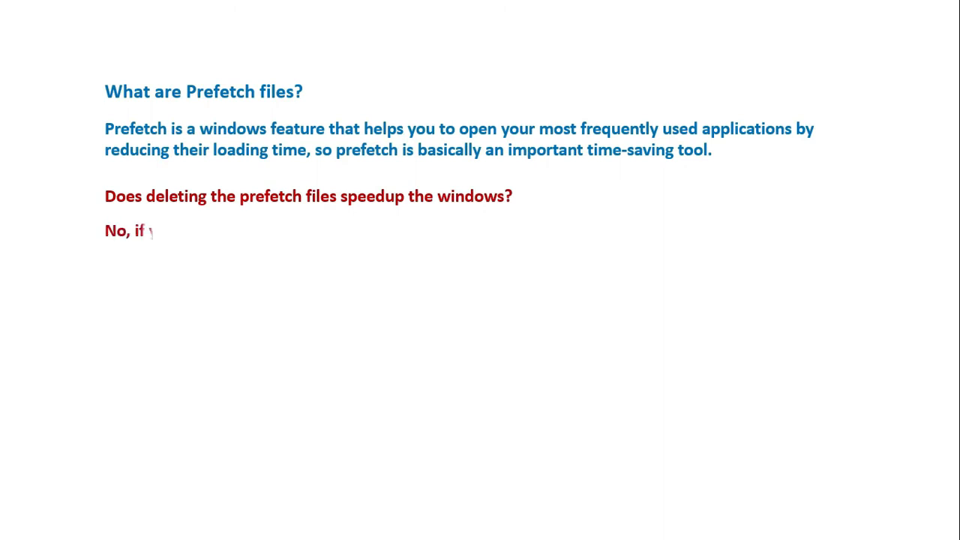
# Present that deleting prefetch files increases app loading time, then open Windows search.
pyautogui.write('you delete them, there will be an increase of the loading time while opening any a')
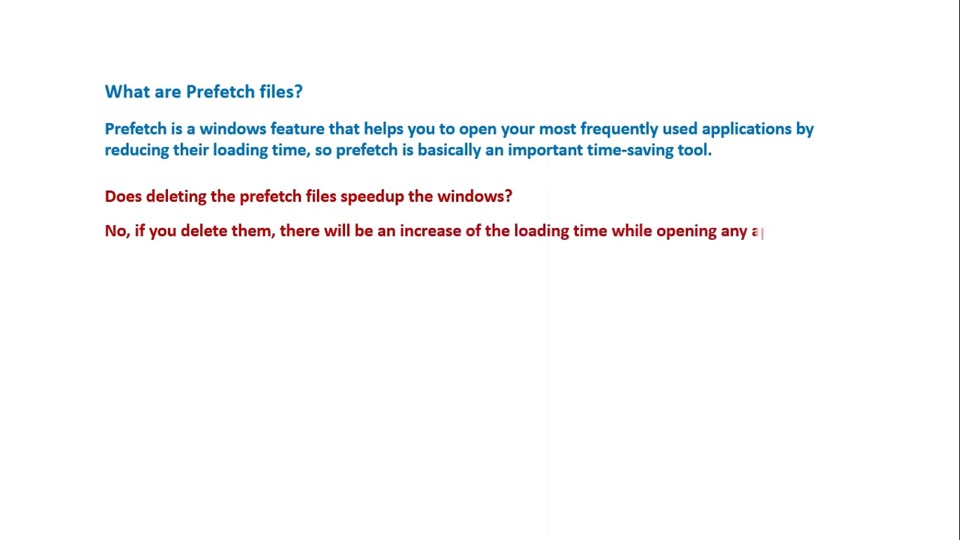
pyautogui.click(51, 525)
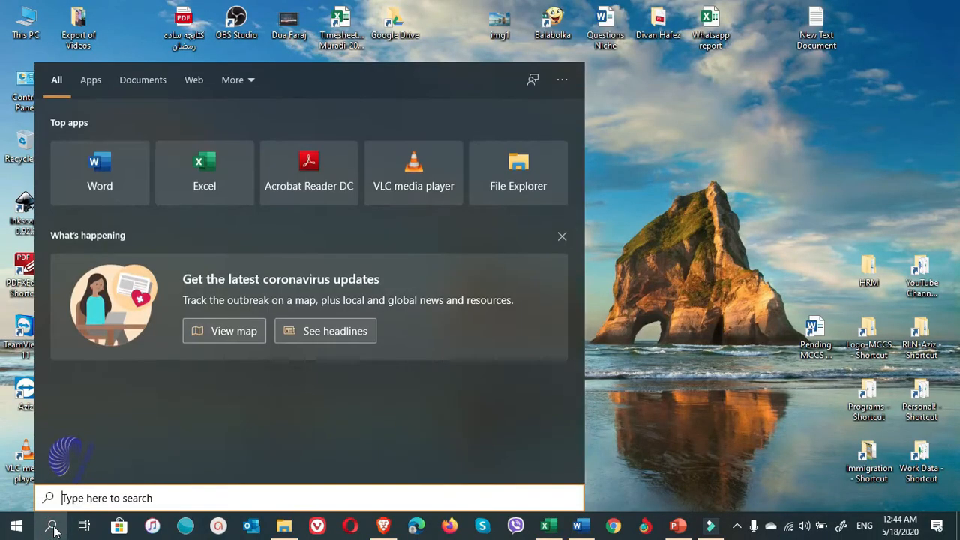
# Launch Run and open the 'prefetch' folder in File Explorer.
pyautogui.write('run')
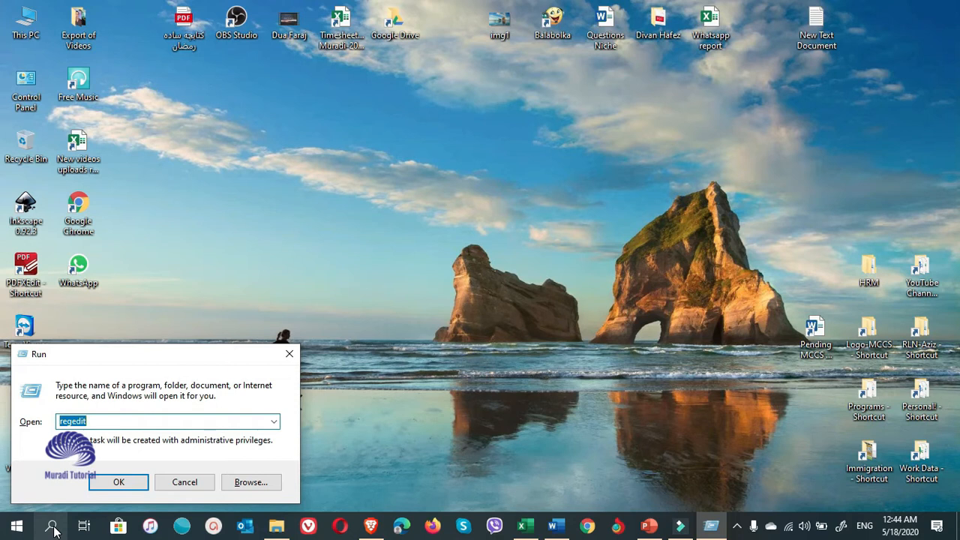
pyautogui.write('prefetch')
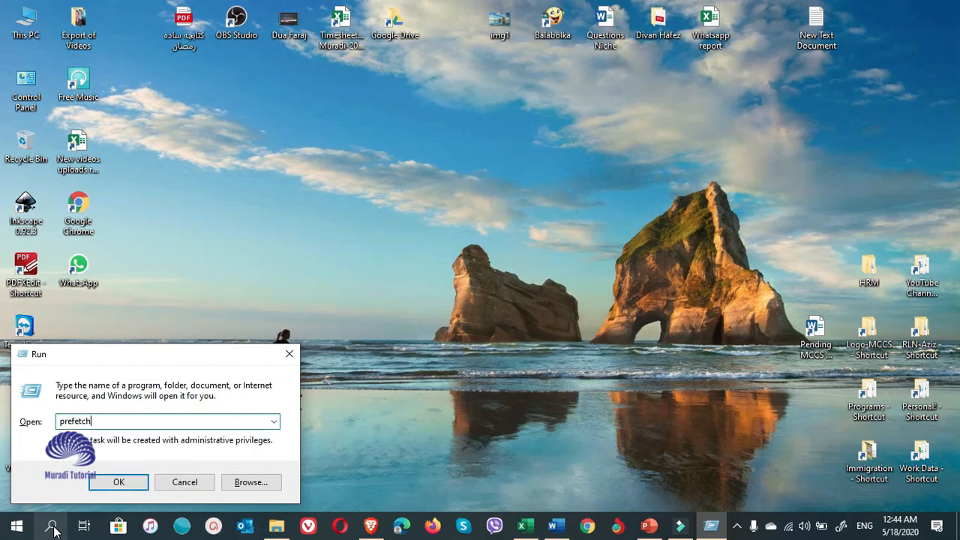
pyautogui.click(118, 481)
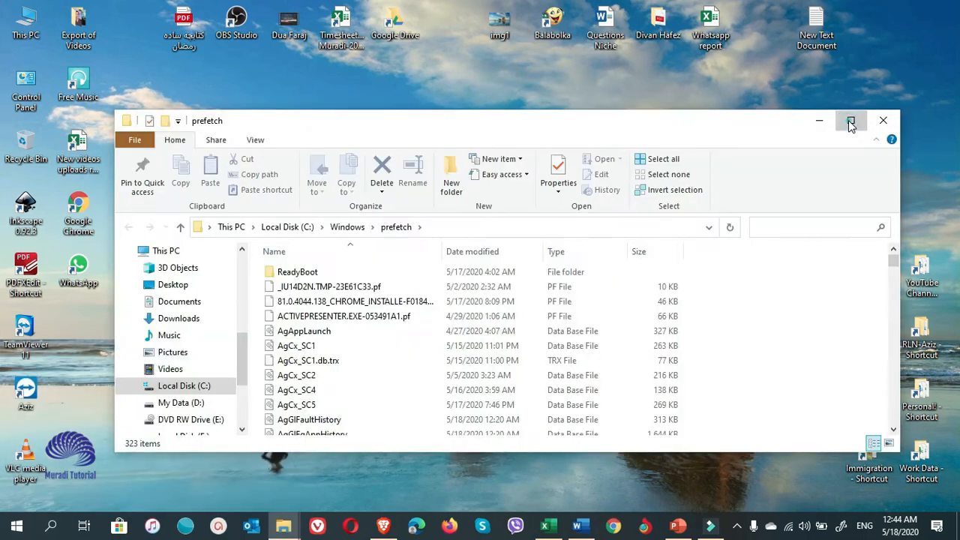
# Maximize the prefetch window and send all 323 items to the Recycle Bin.
pyautogui.click(850, 120)
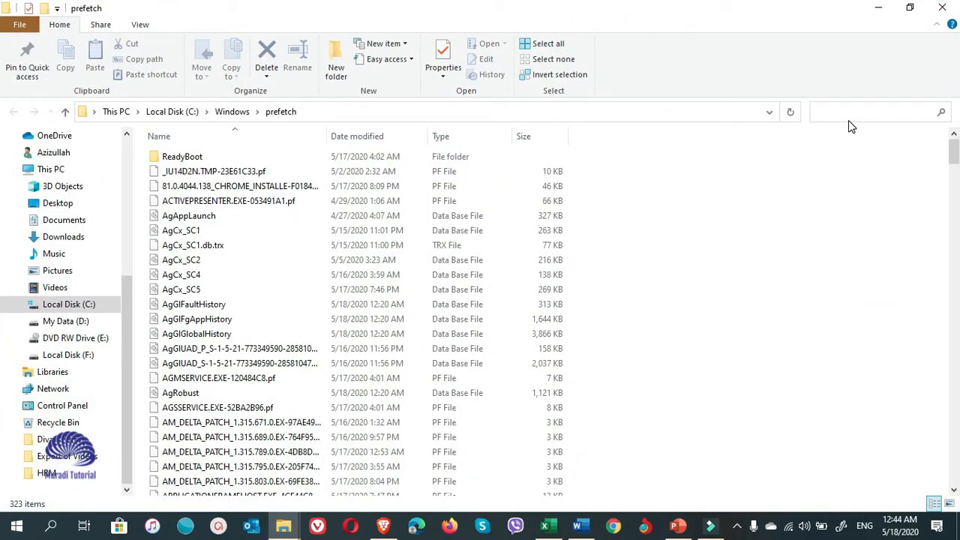
pyautogui.moveTo(622, 244)
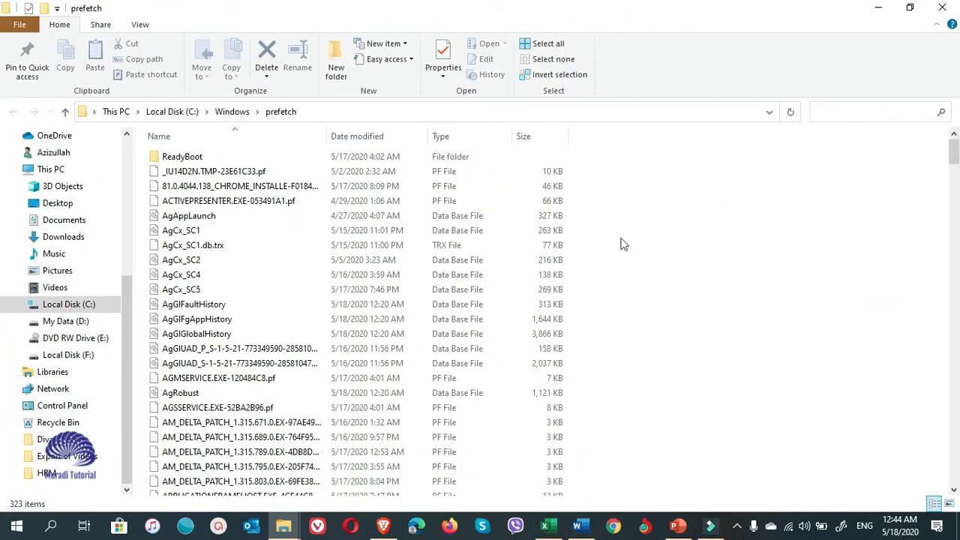
pyautogui.scroll(-3)
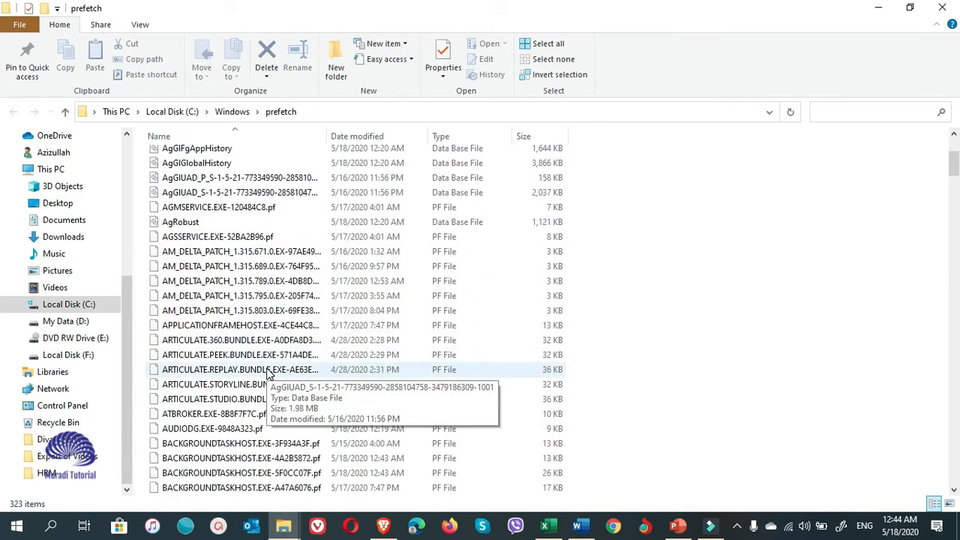
pyautogui.scroll(-3)
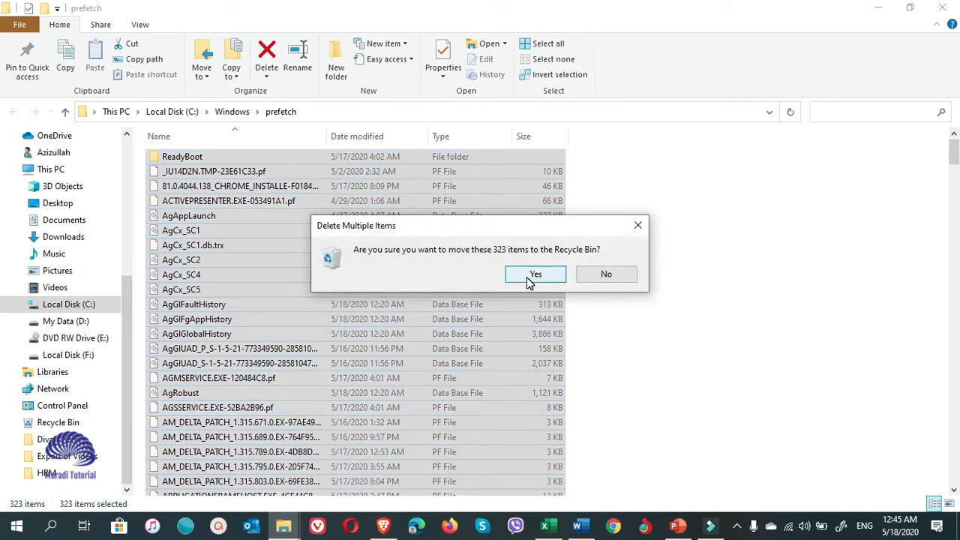
pyautogui.click(535, 274)
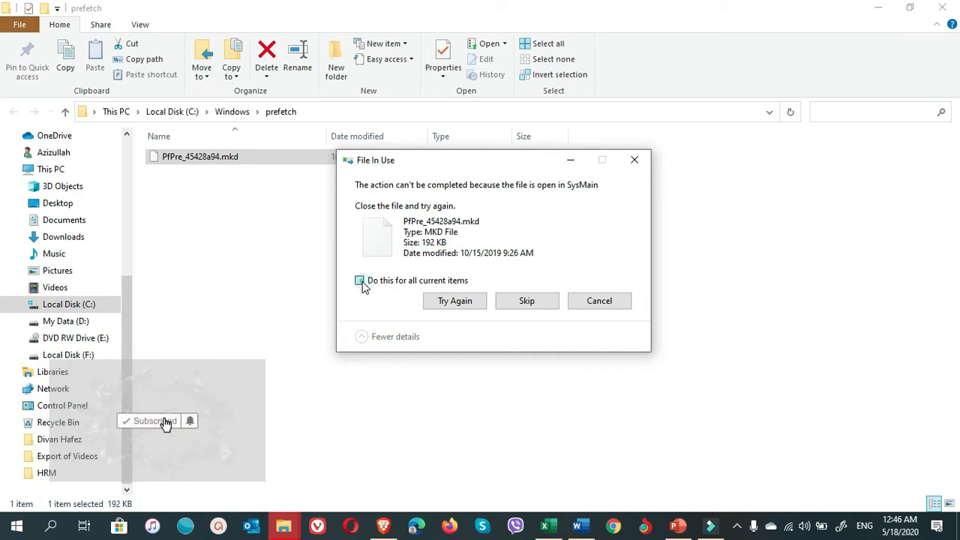
# Skip the in-use file PfPre_45428a94.mkd, applying the choice to all current items.
pyautogui.click(359, 280)
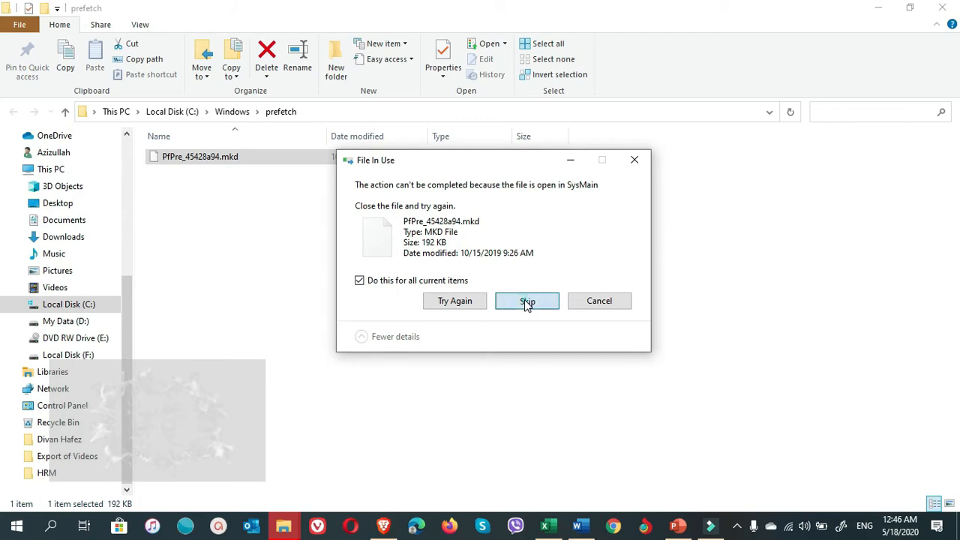
pyautogui.click(527, 301)
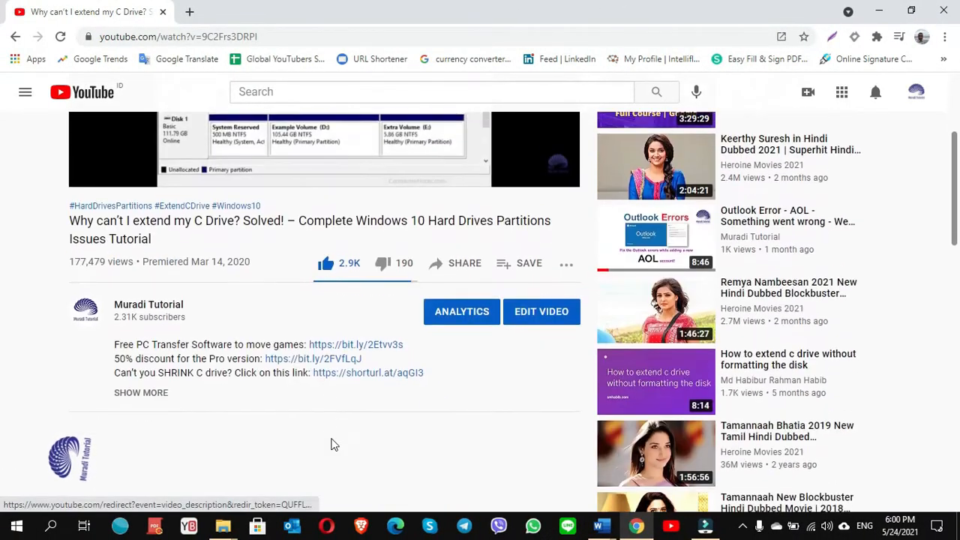
# Browse the video's comments, then open the Muradi Tutorial channel's Videos page.
pyautogui.scroll(-3)
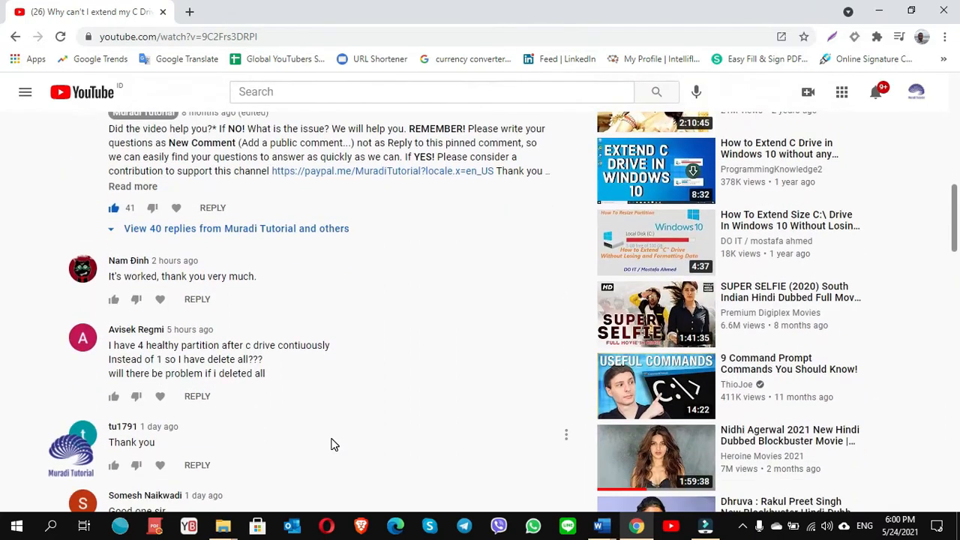
pyautogui.scroll(-3)
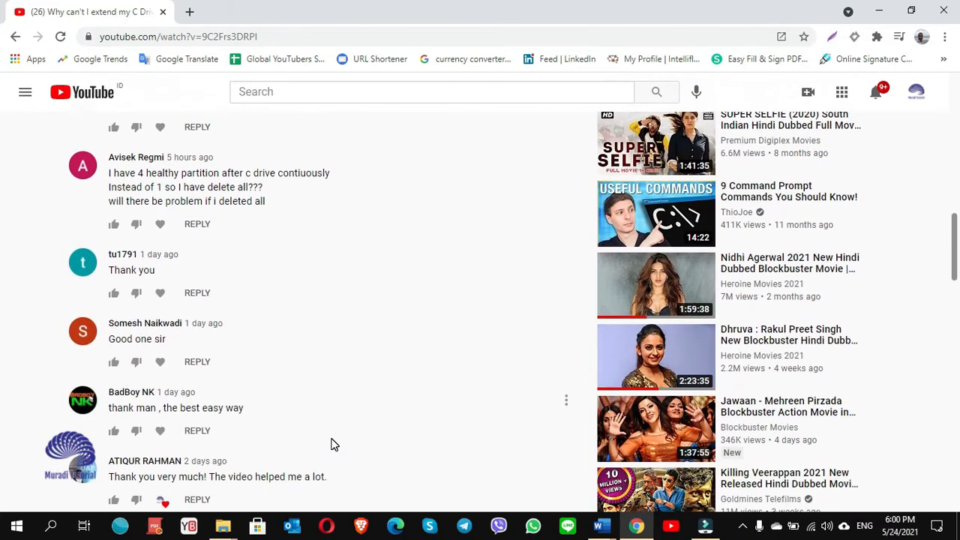
pyautogui.scroll(-3)
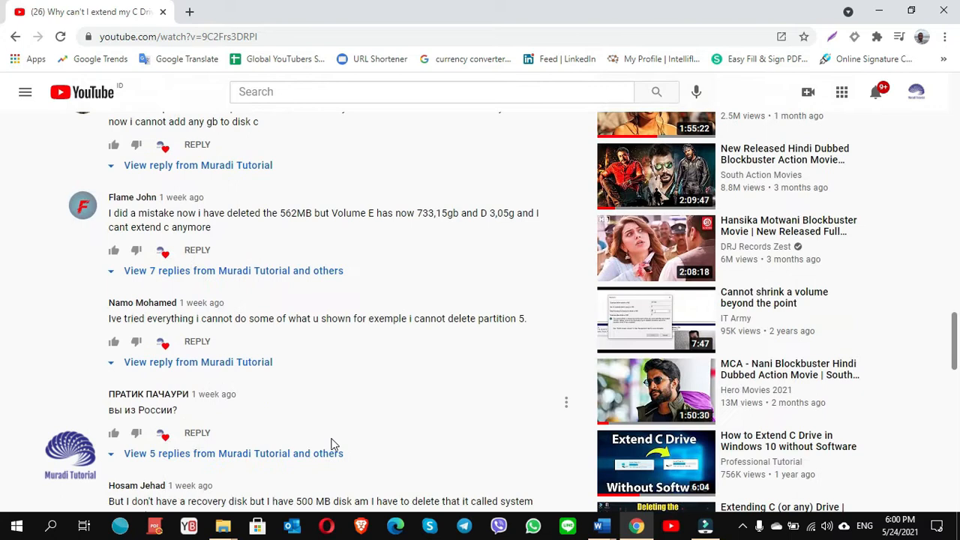
pyautogui.scroll(-3)
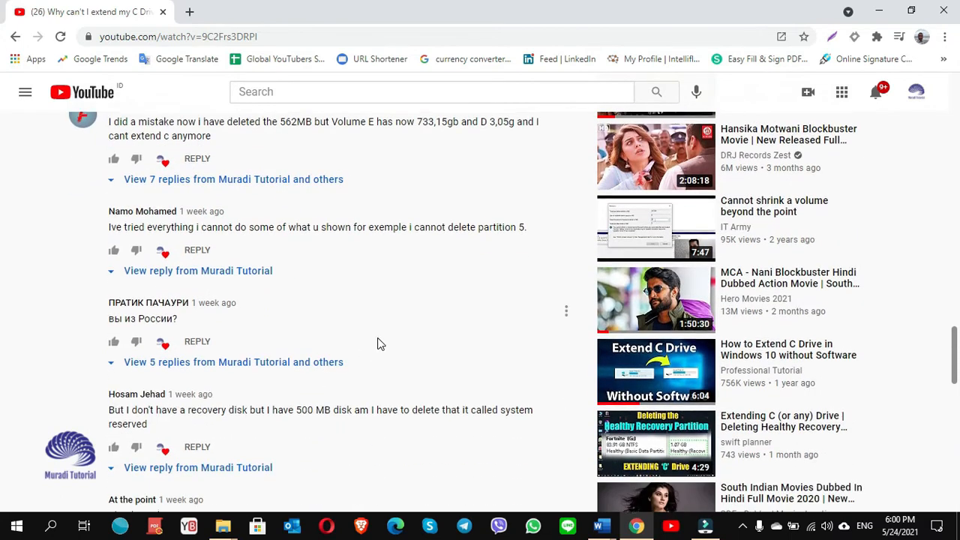
pyautogui.scroll(3)
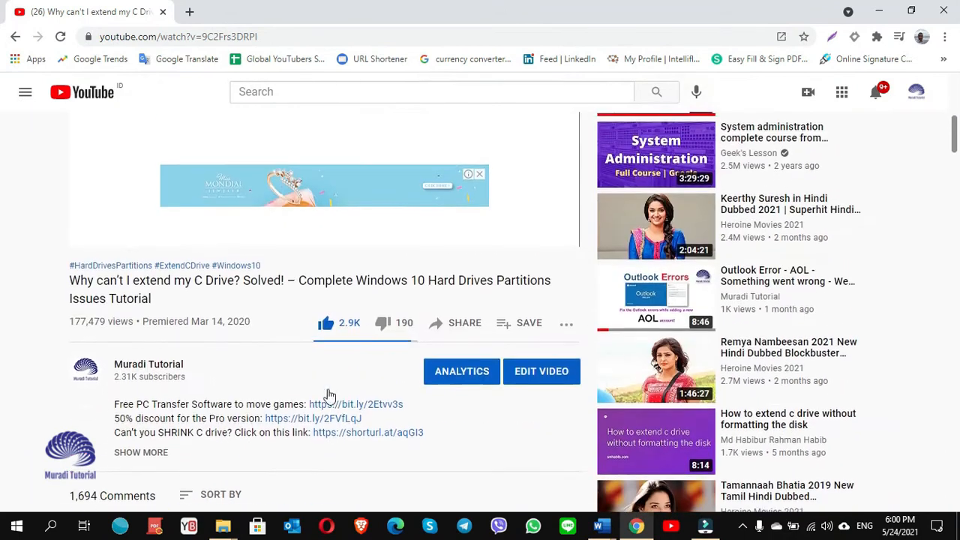
pyautogui.click(148, 364)
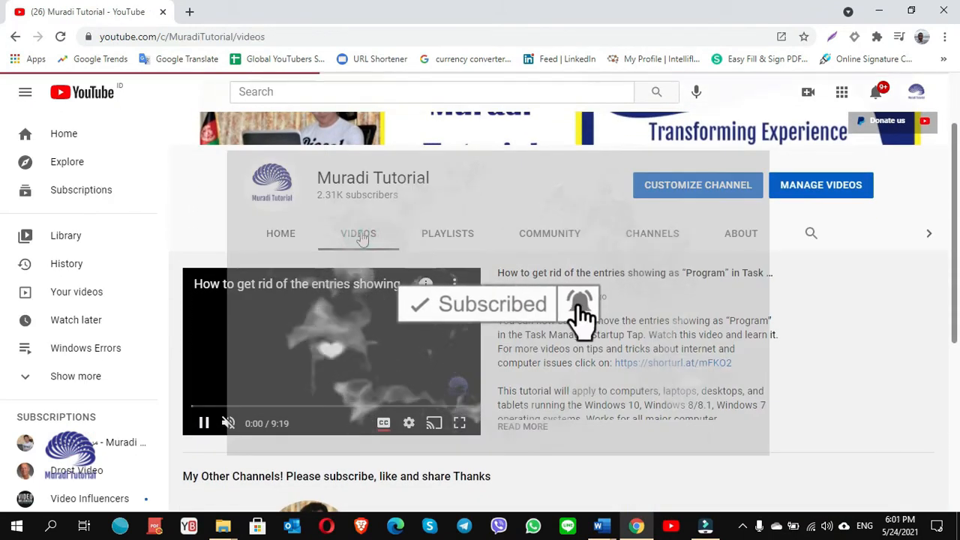
pyautogui.scroll(-3)
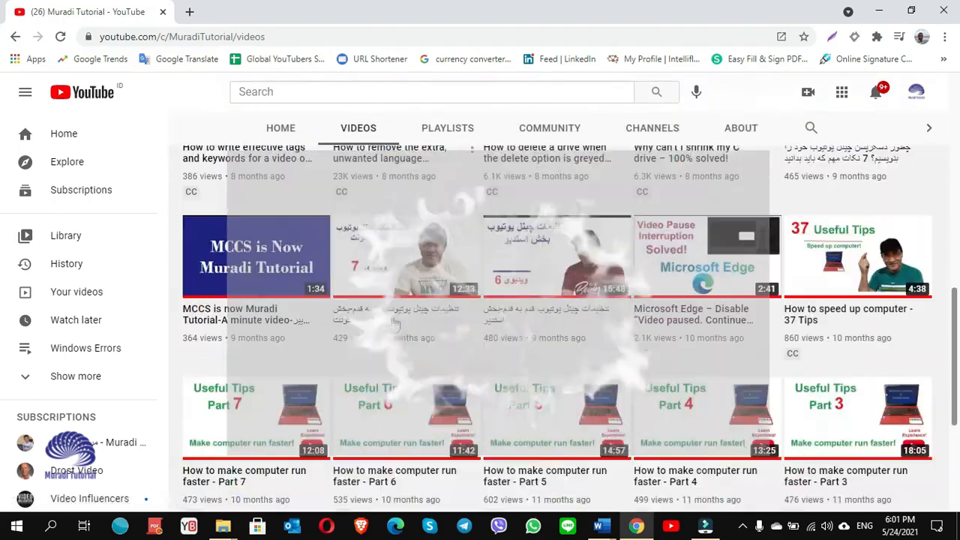